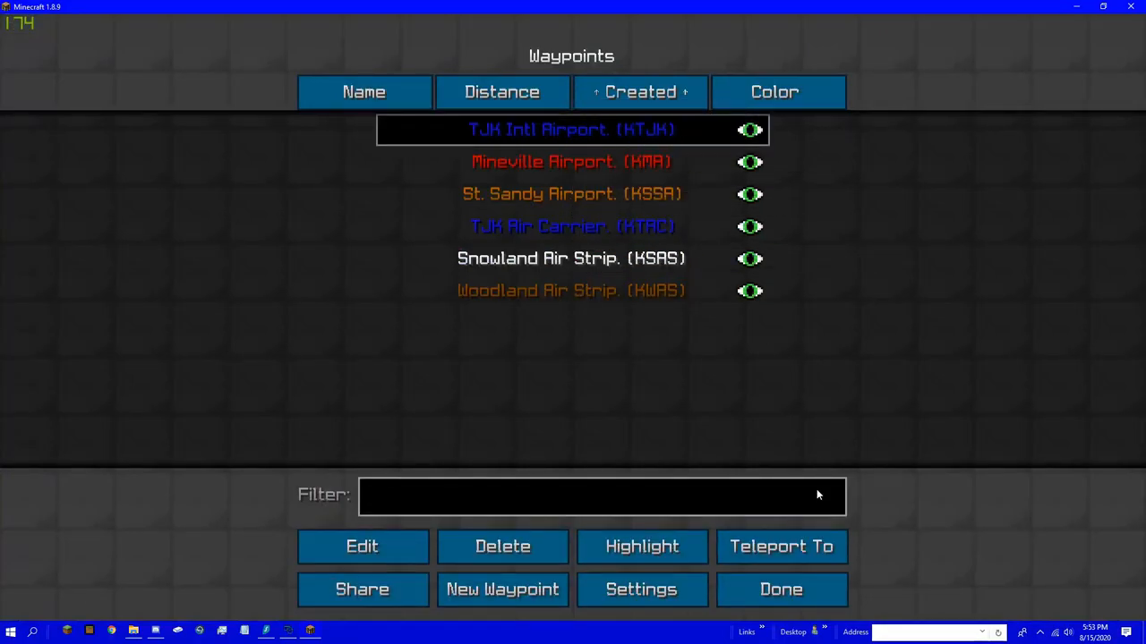
Step: Close the Waypoints screen via Done and filter the creative item grid with 'fi'
{"action": "left_click", "coordinate": [780, 546]}
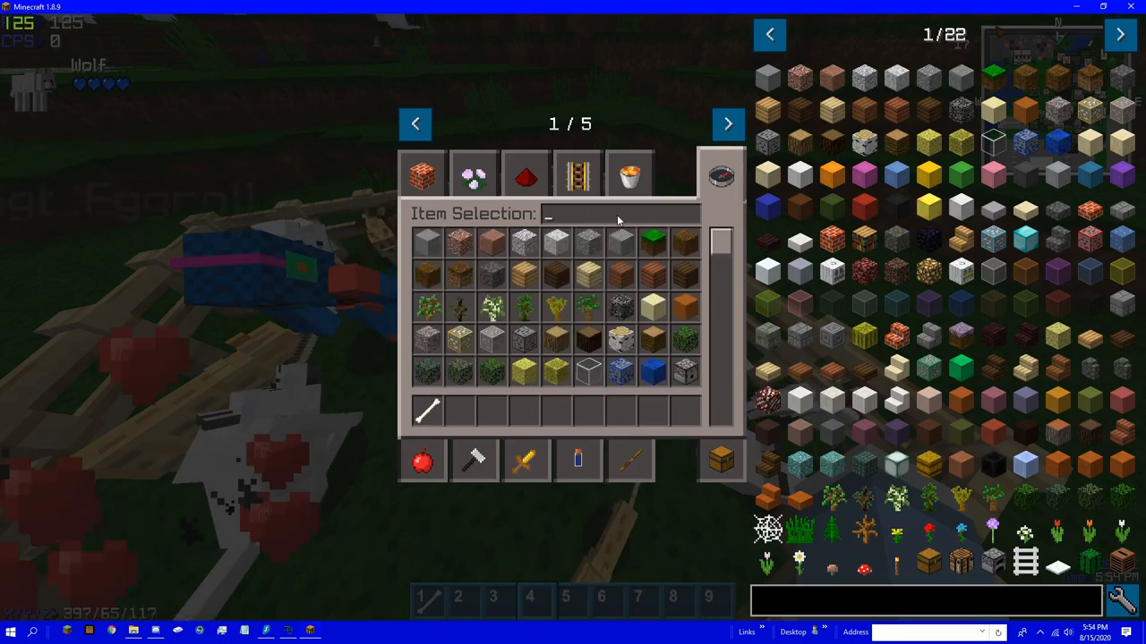
{"action": "type", "text": "fi"}
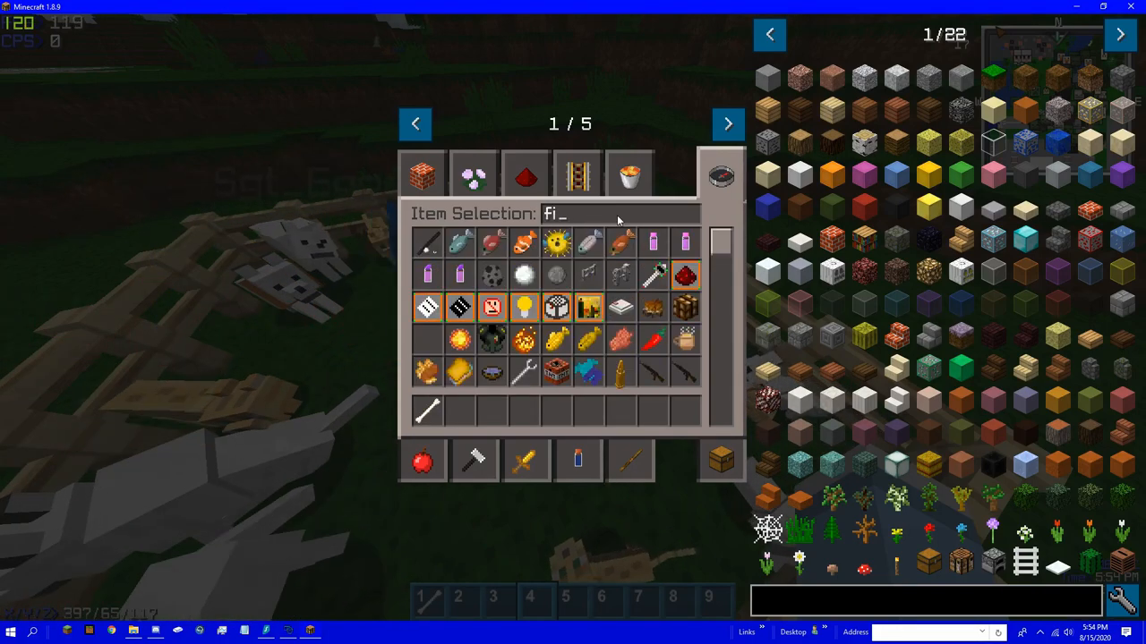